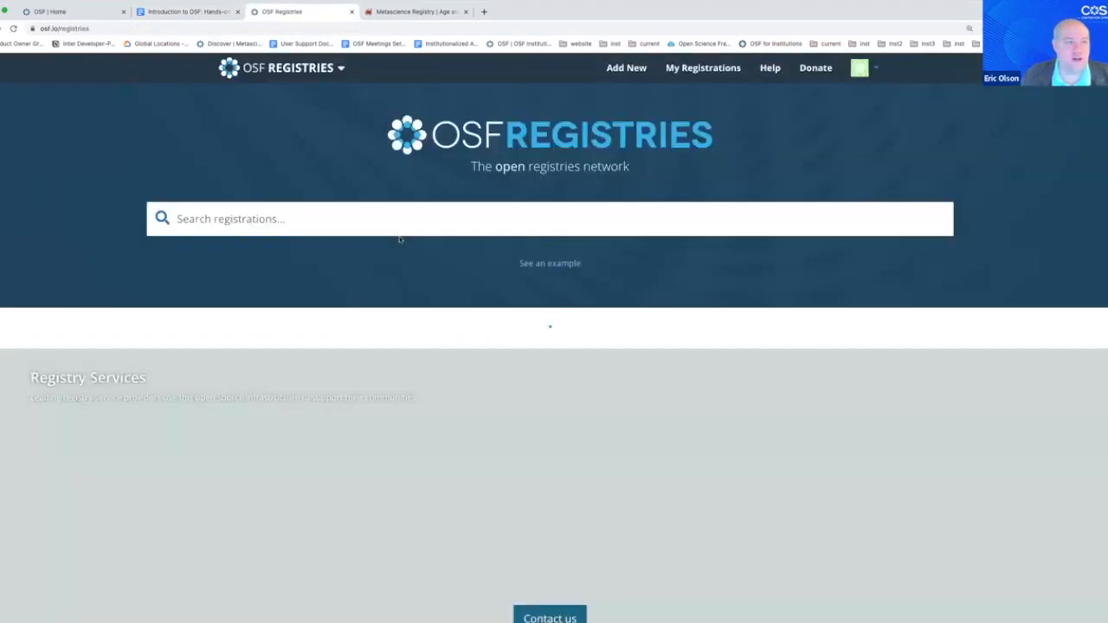
Scroll the landing page down to the Registry Services logos, including Character Lab.
scroll("down", 3)
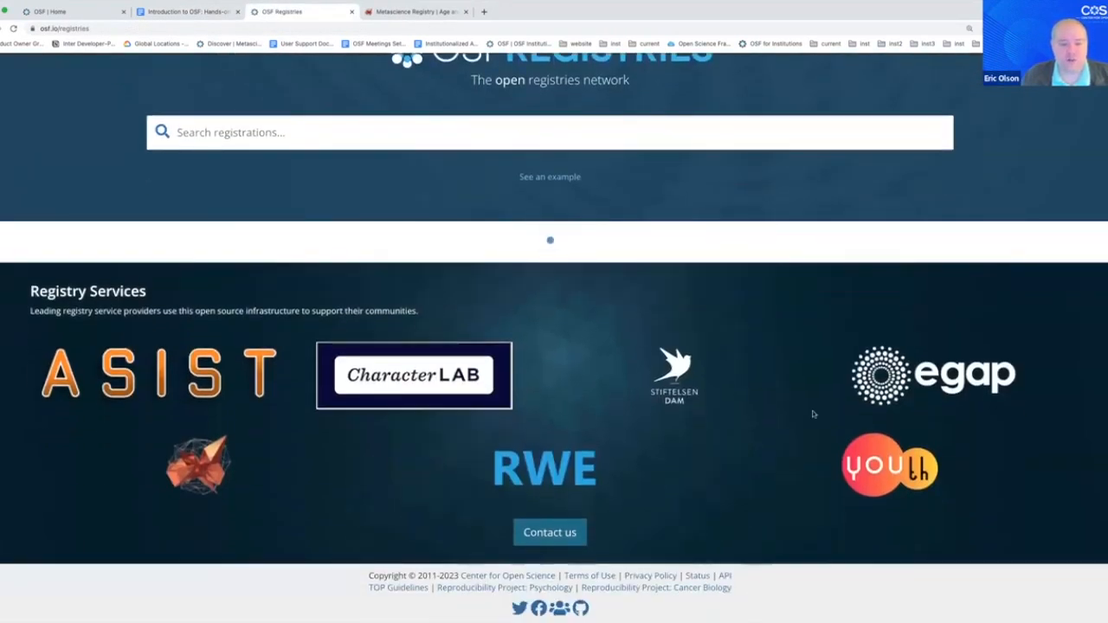
scroll("down", 3)
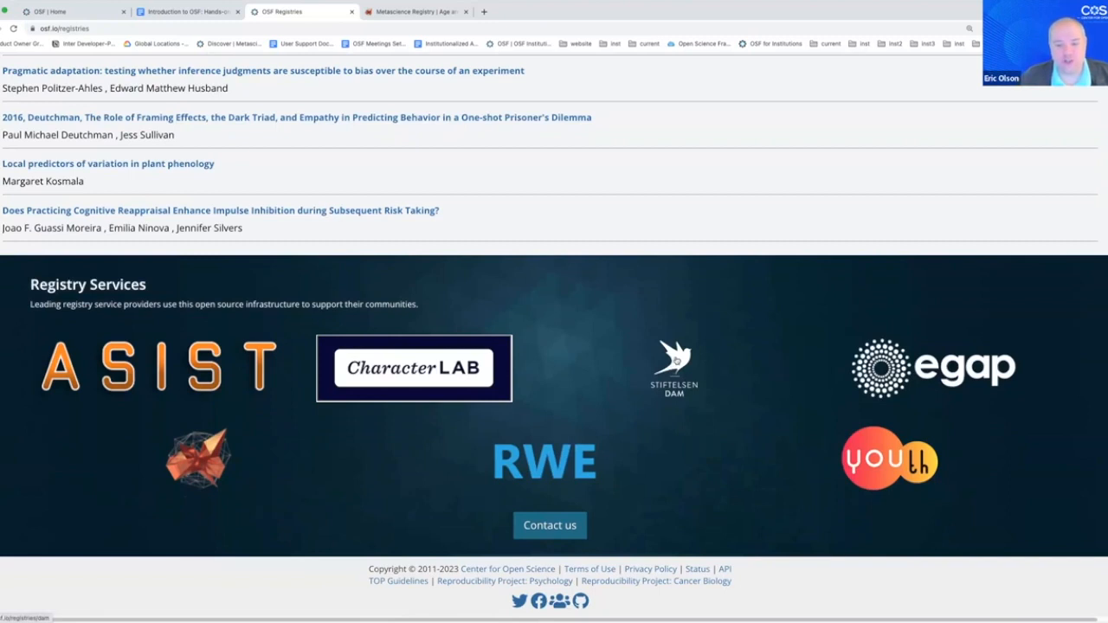
mouse_move(439, 370)
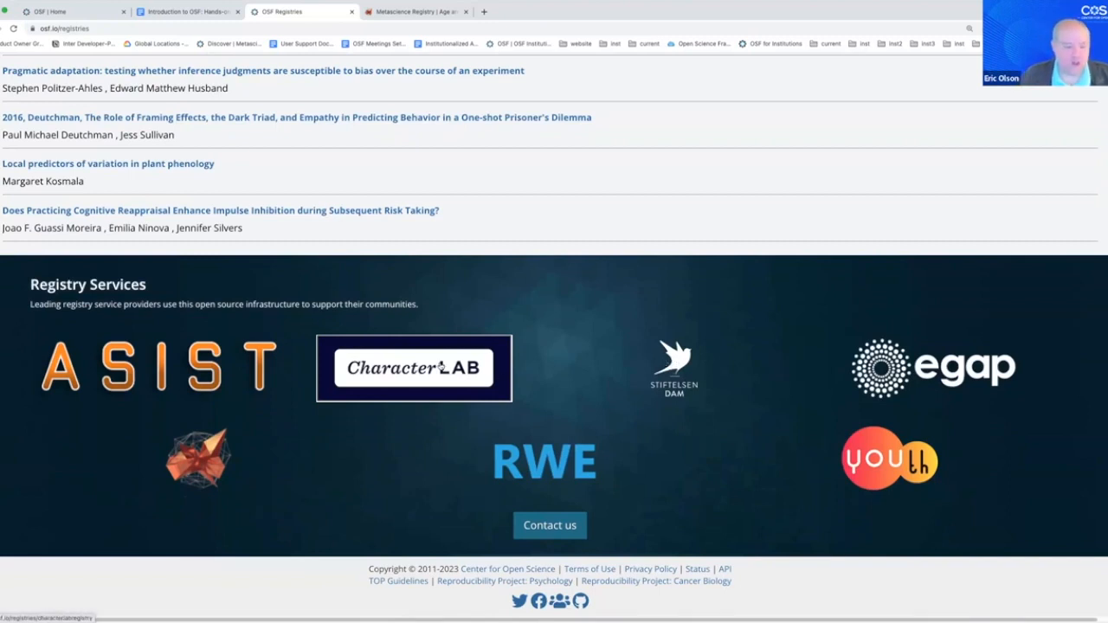
left_click(414, 368)
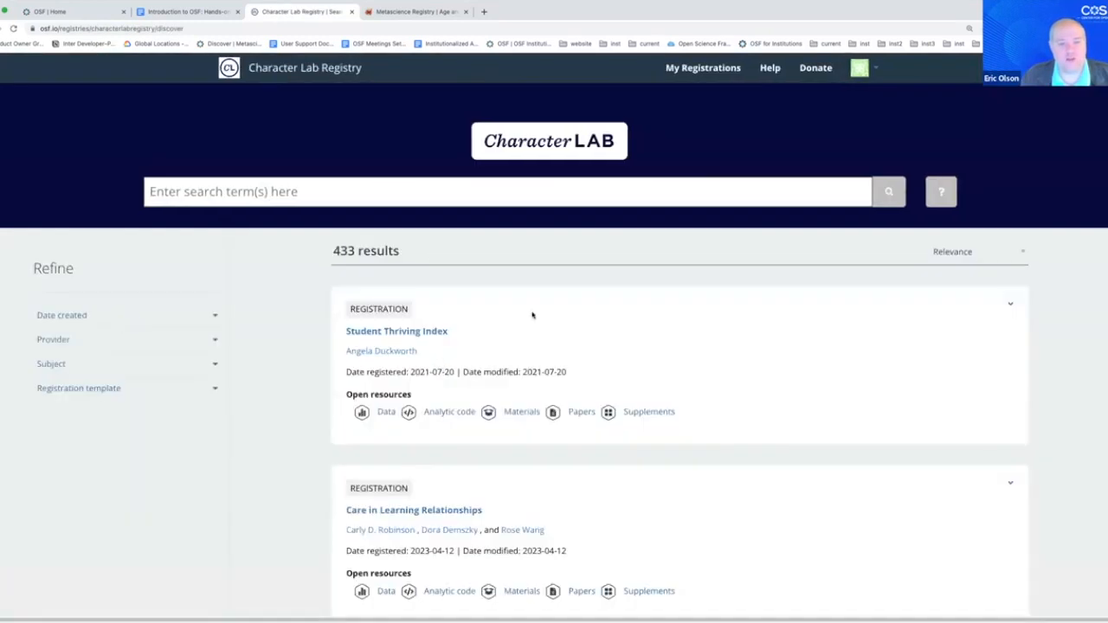
mouse_move(520, 289)
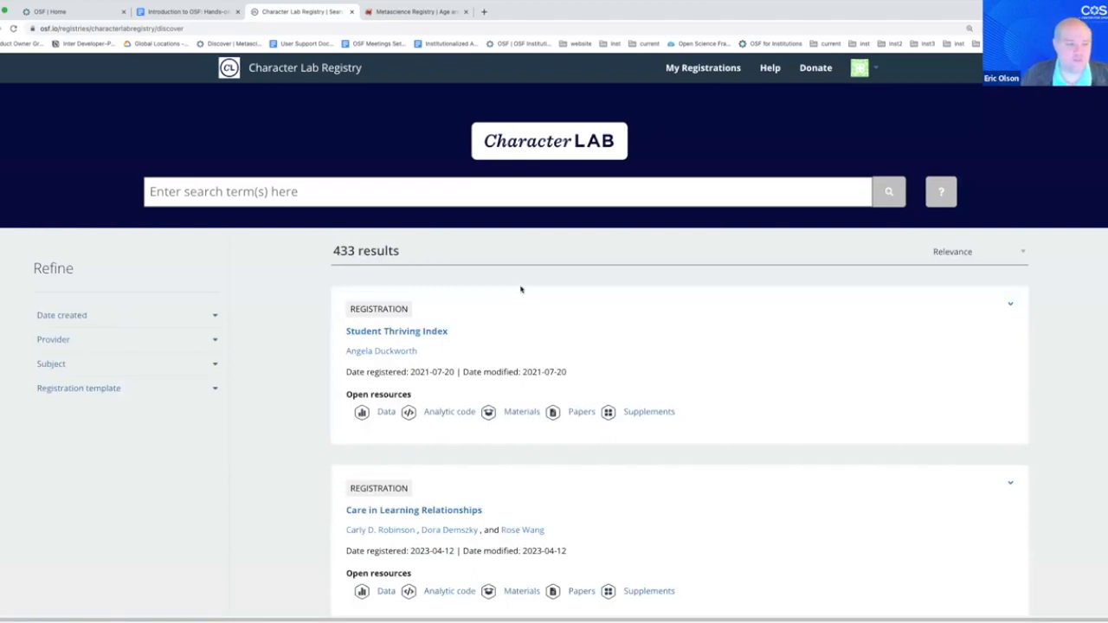
mouse_move(498, 264)
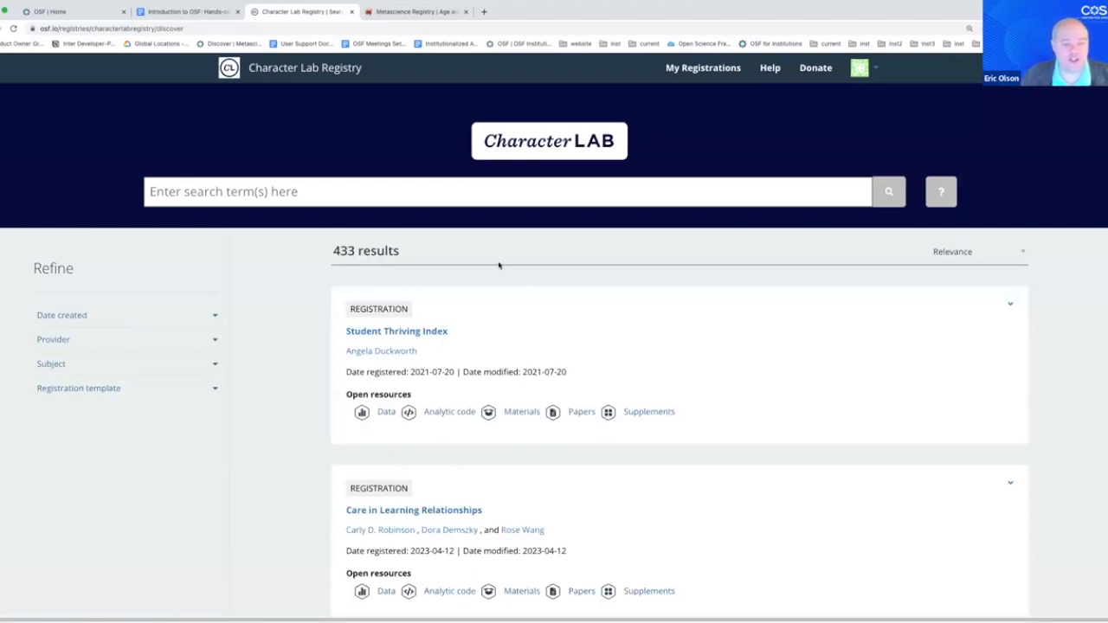
mouse_move(519, 262)
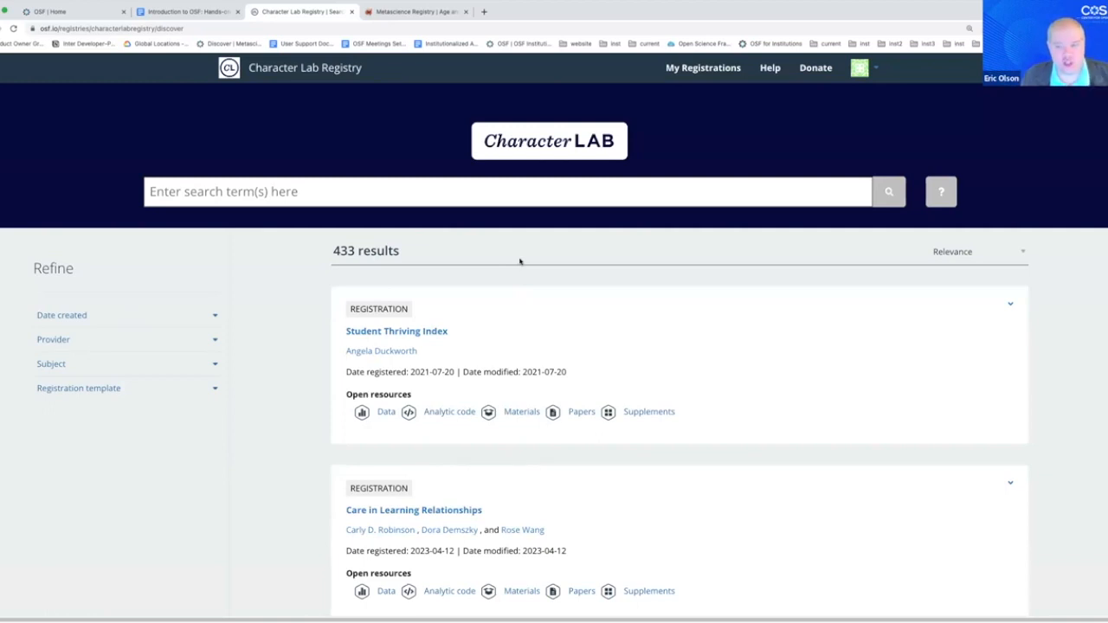
mouse_move(409, 250)
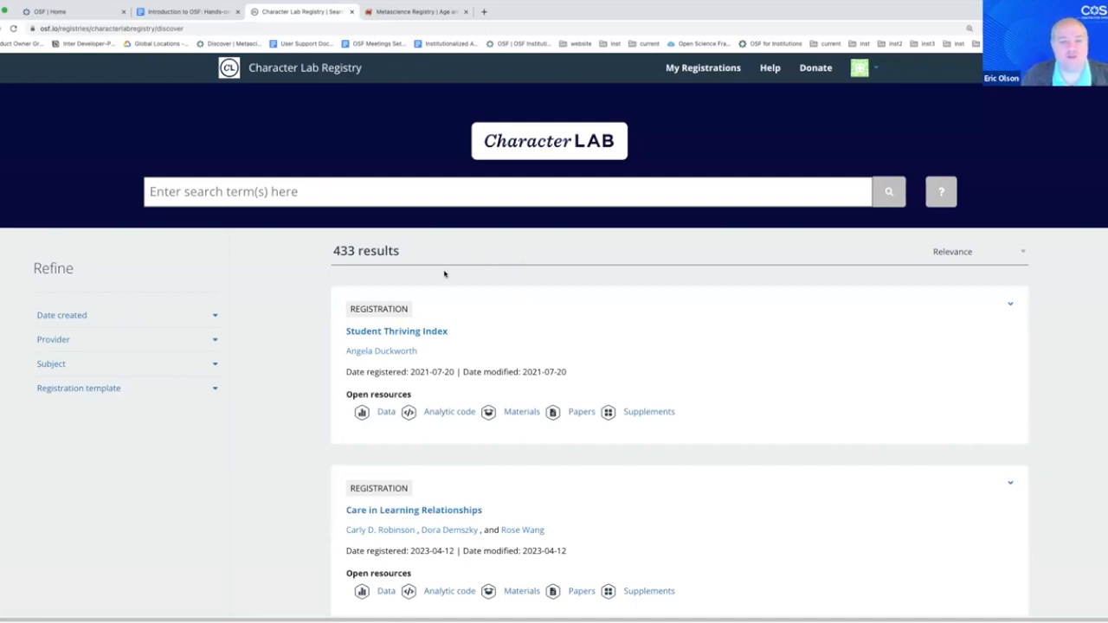
mouse_move(439, 315)
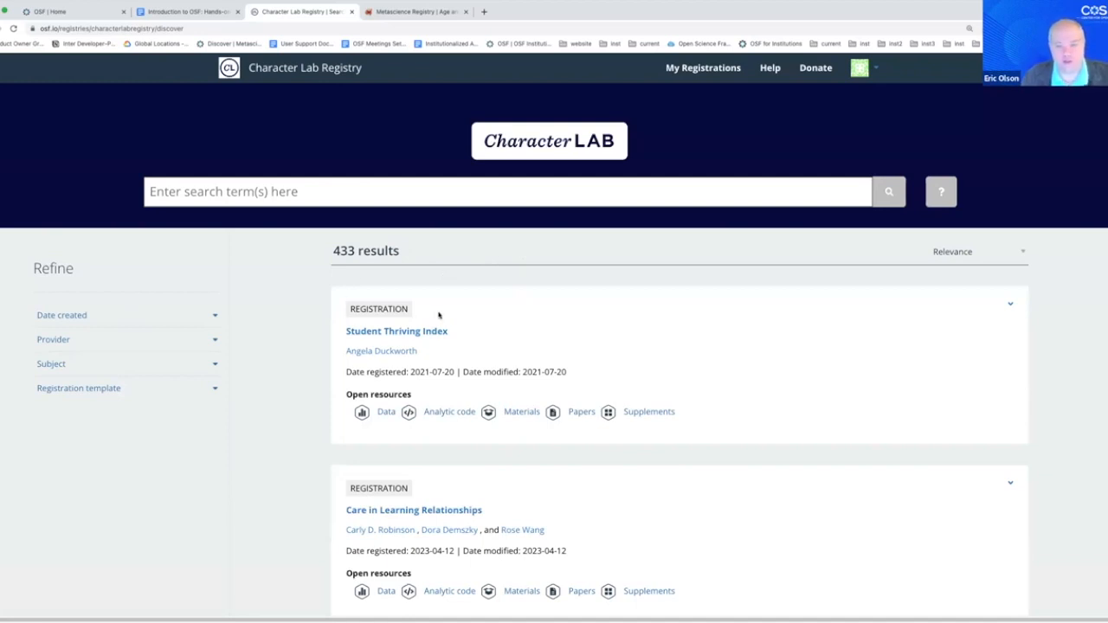
mouse_move(499, 314)
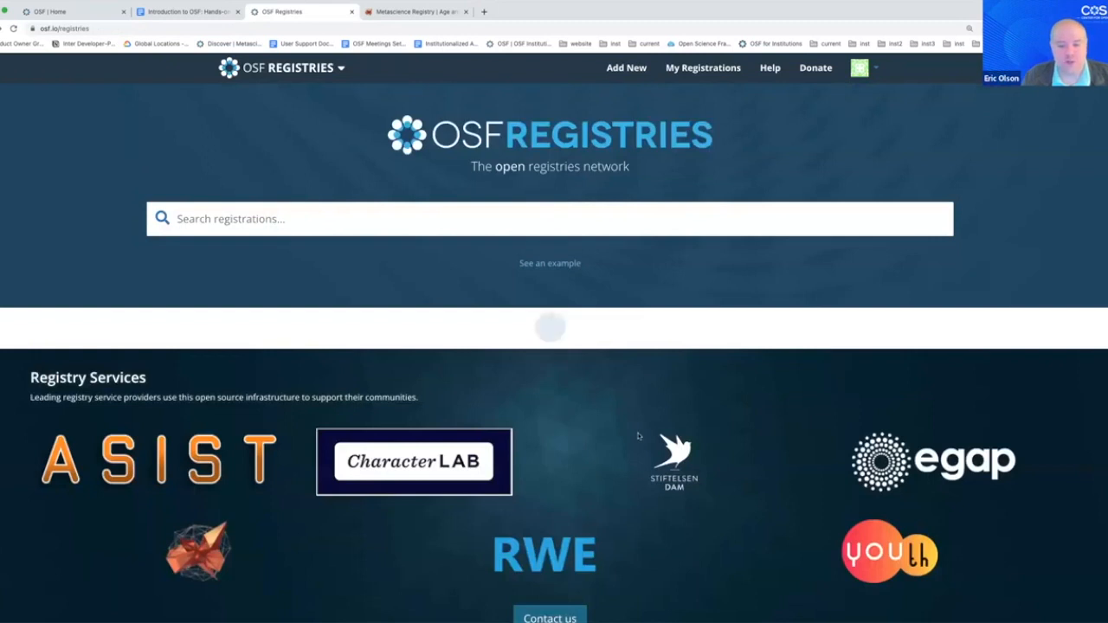
Scroll further down, then switch to the 'Introduction to OSF: Hands-on Guide' tab.
scroll("down", 3)
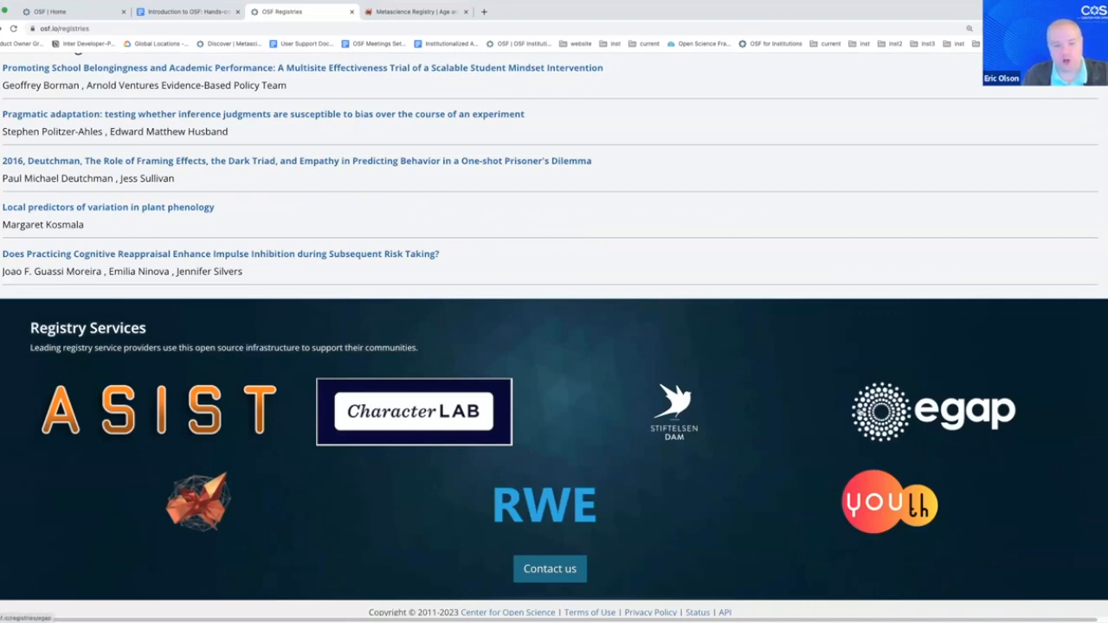
mouse_move(654, 351)
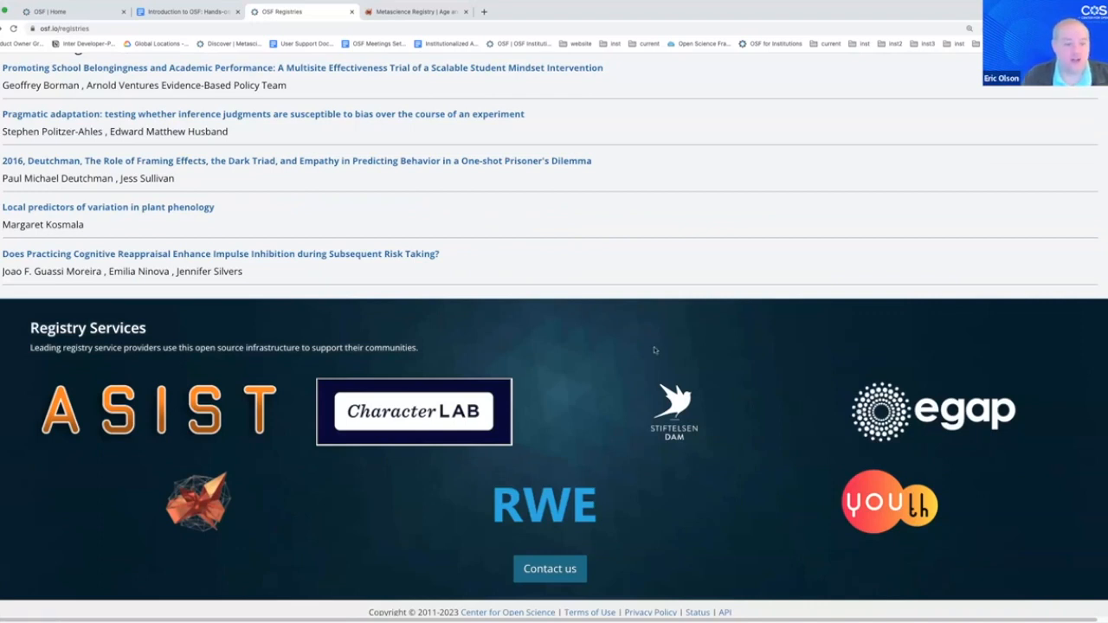
mouse_move(492, 222)
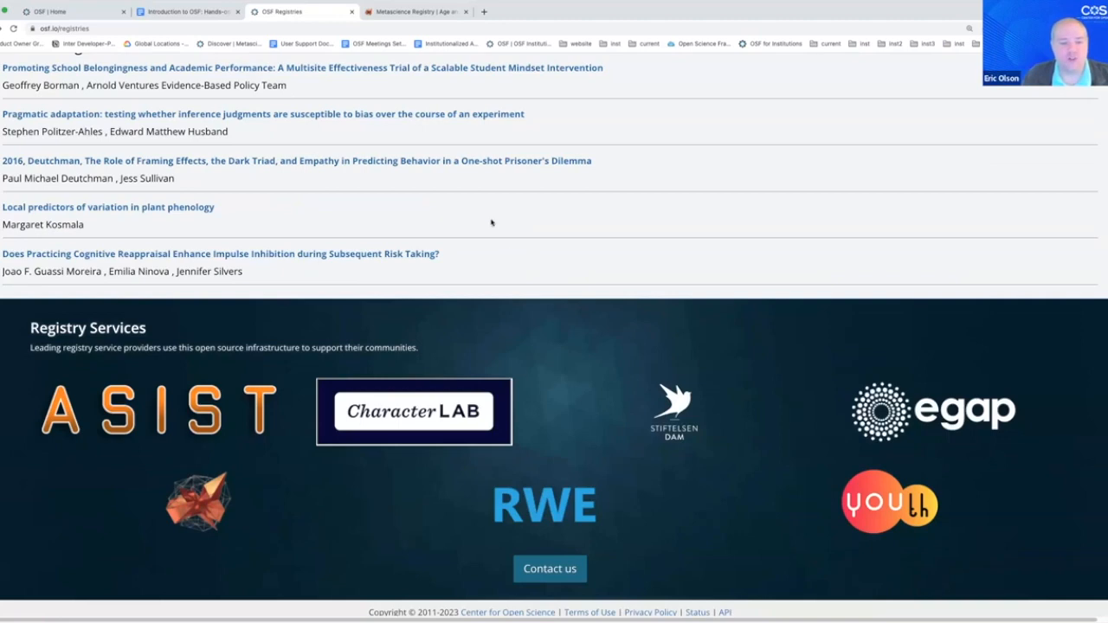
left_click(187, 12)
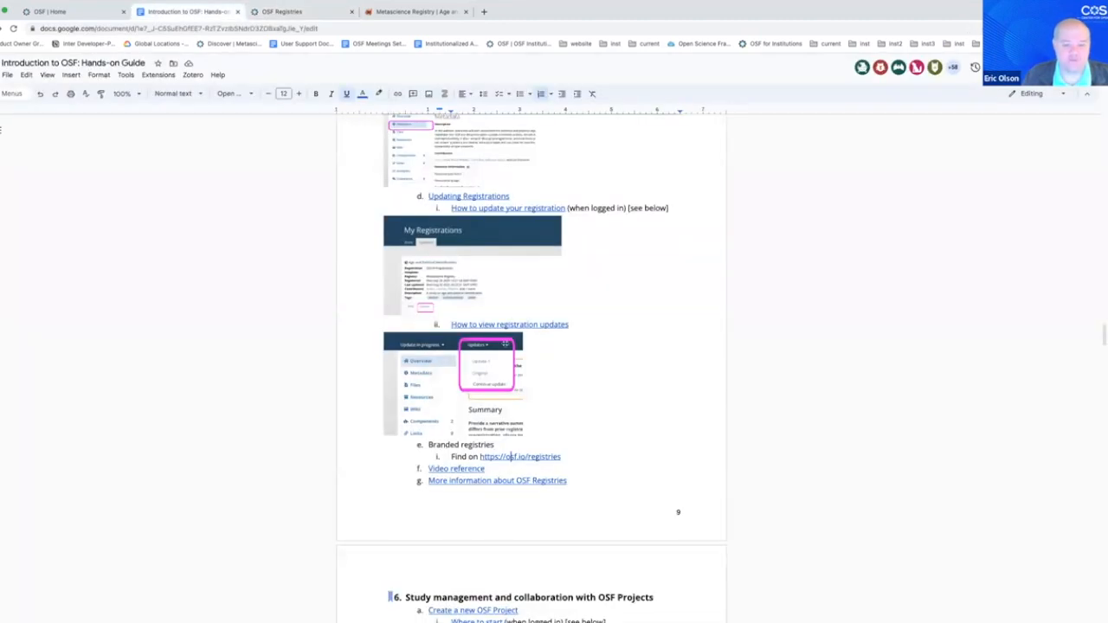